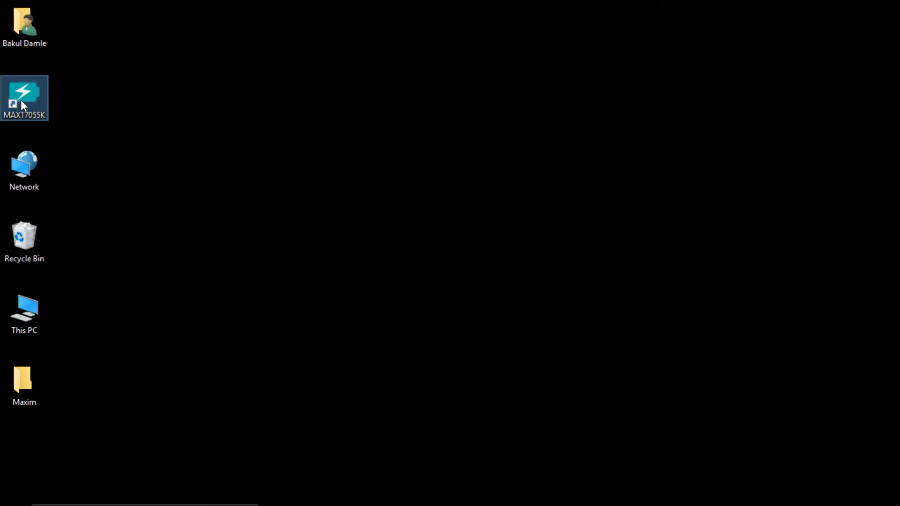
Launch the MAX17055 EV Kit software from the MAX17055K desktop shortcut.
double_click(24, 97)
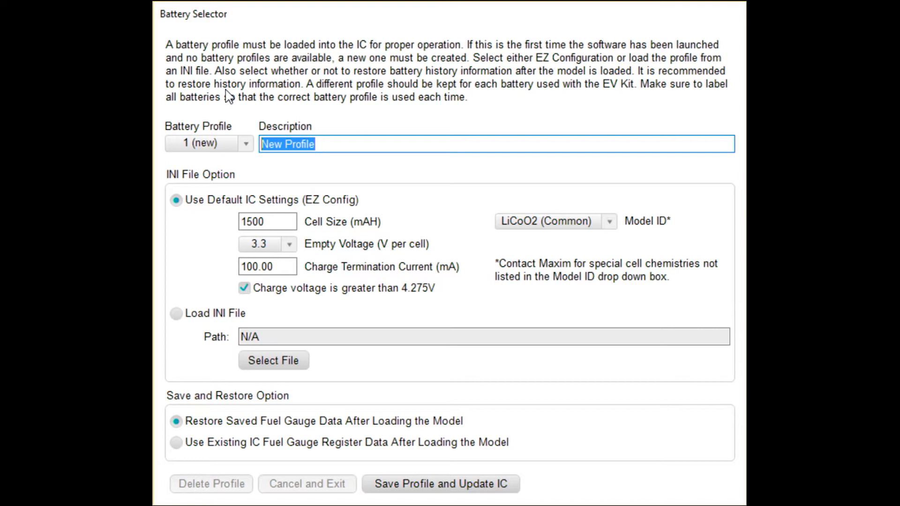
Enter '2000-2' as the profile description and select the 1500 mAh cell size value.
type("2000-2")
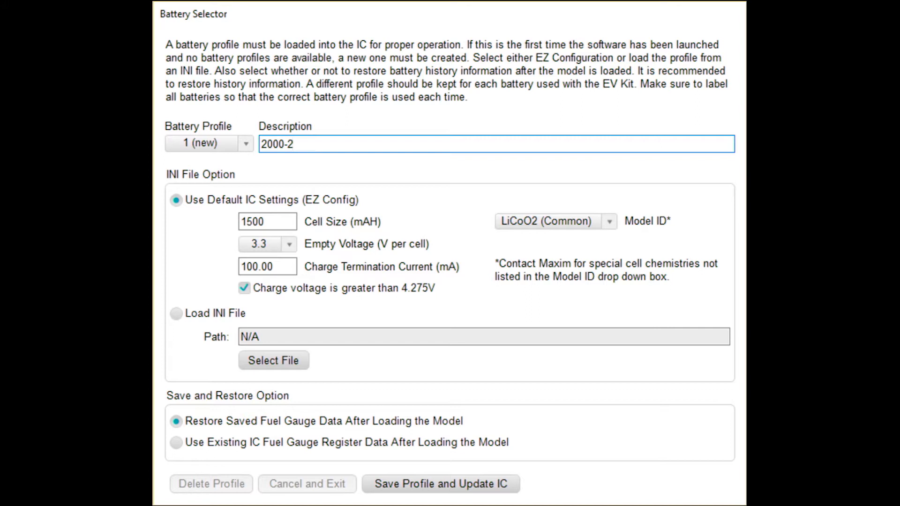
left_click(361, 144)
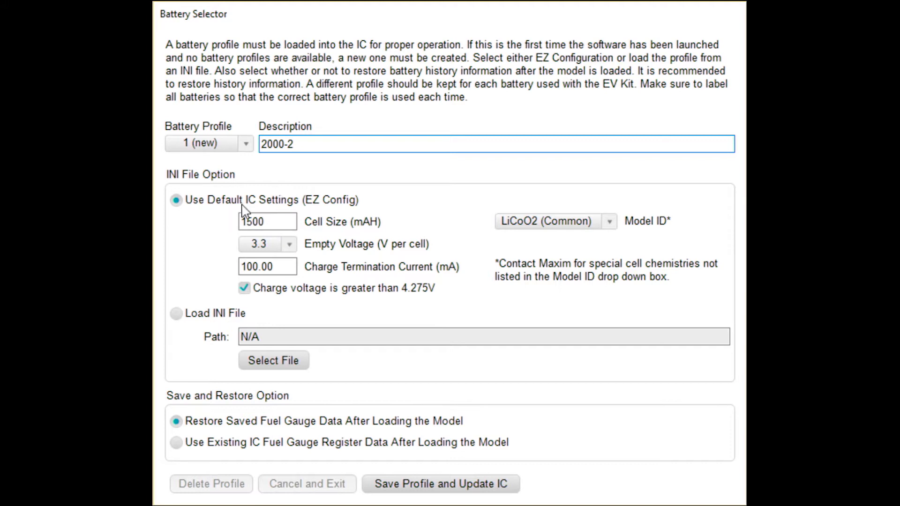
triple_click(267, 221)
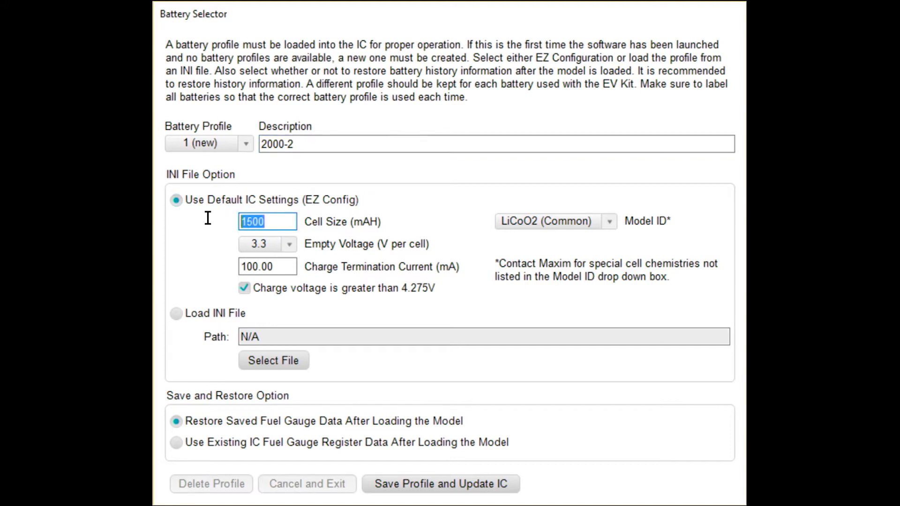